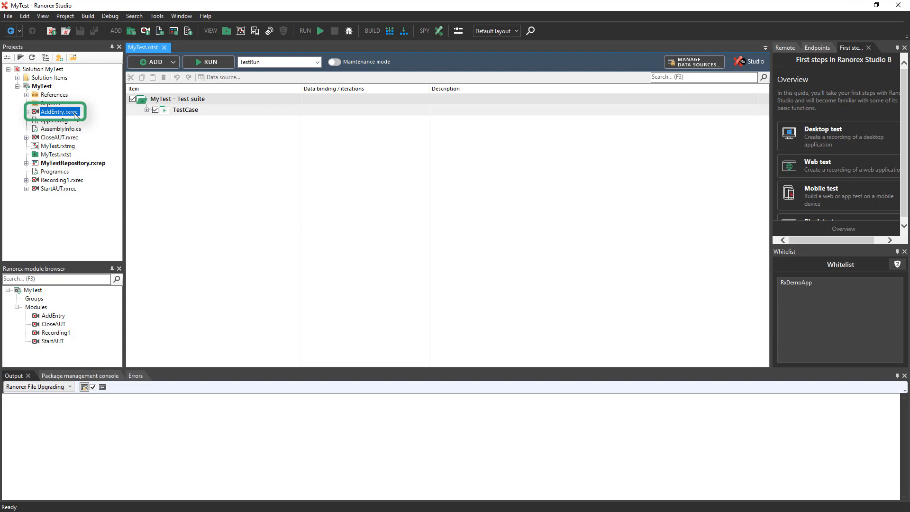
Step: Open the AddEntry.rxrec recording from the Projects panel in its editor
double_click(56, 112)
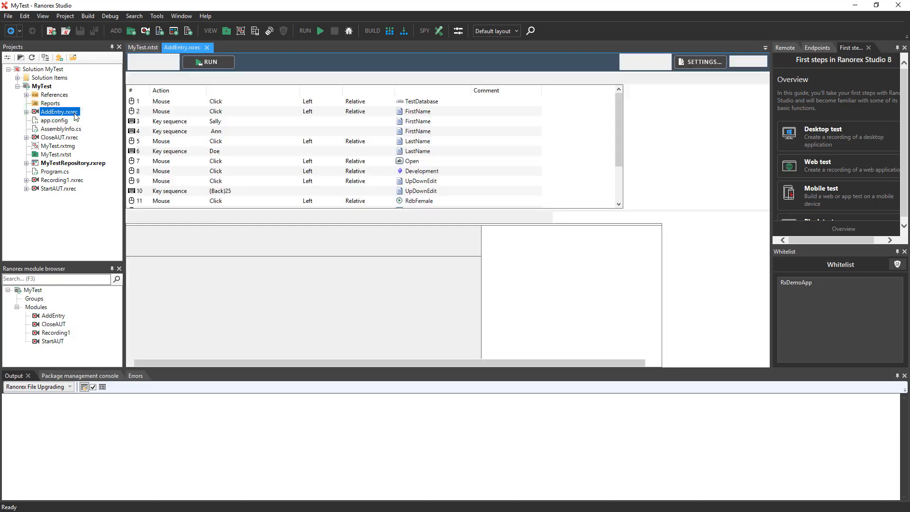
double_click(58, 112)
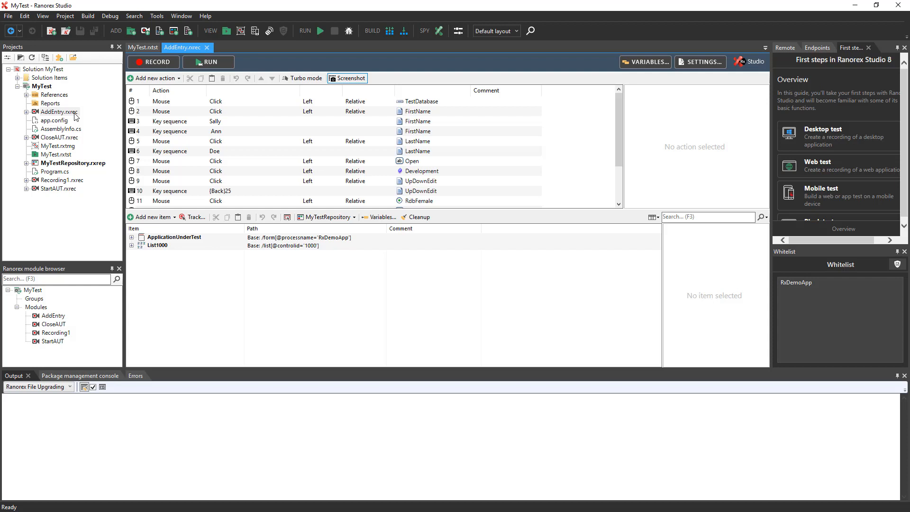
mouse_move(187, 125)
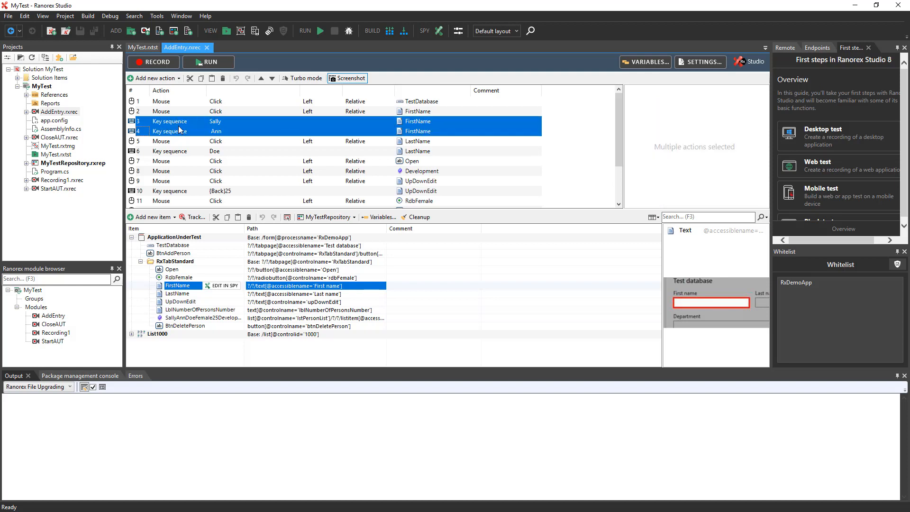
Step: Merge the 'Sally' and 'Ann' key sequences into one 'Sally Ann' action
right_click(169, 131)
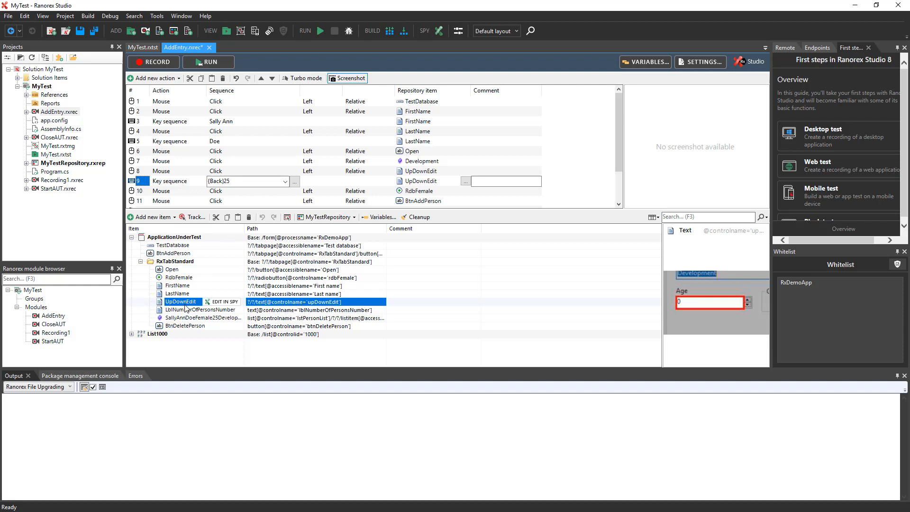
Step: Add a Set value action giving UpDownEdit the Text 25 and delete the {Back}25 key sequence
left_click(180, 301)
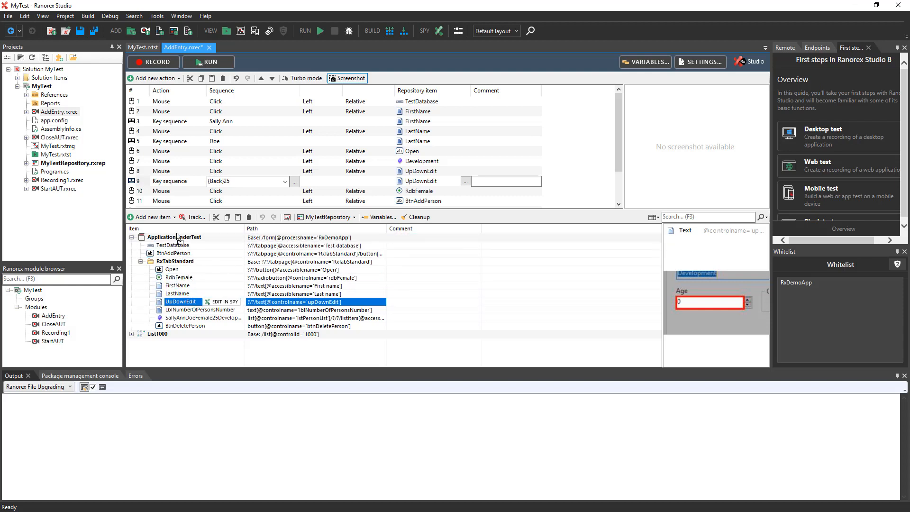
scroll("down", 3)
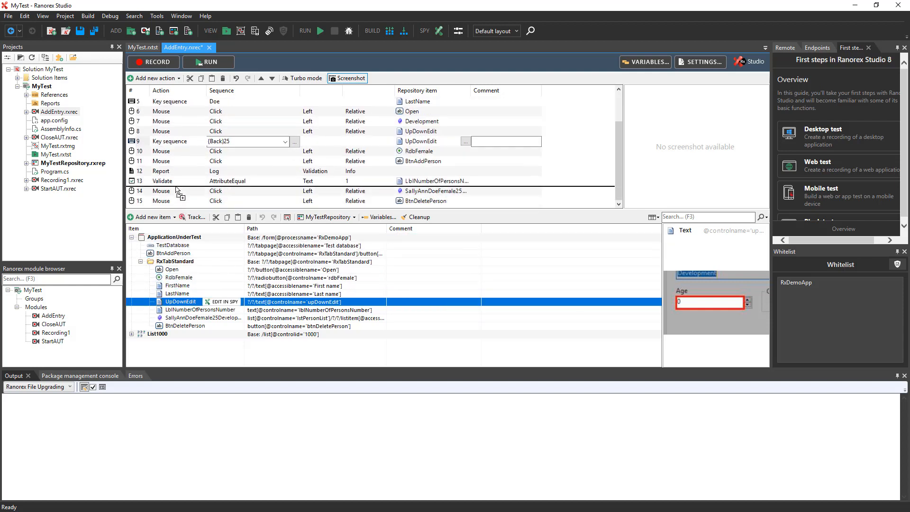
right_click(177, 153)
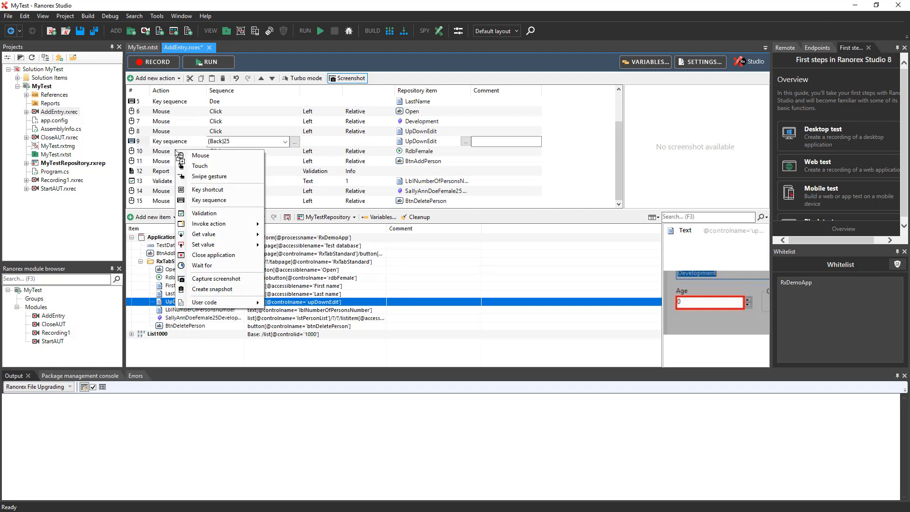
mouse_move(203, 245)
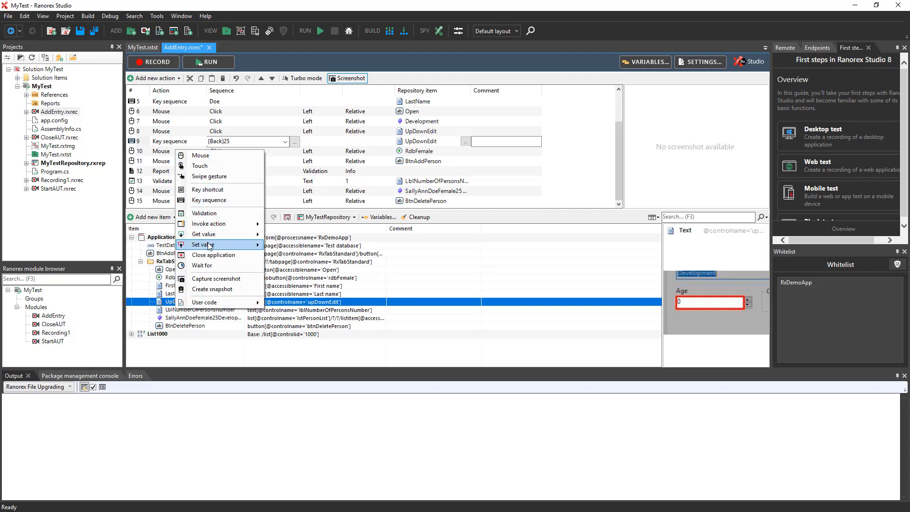
mouse_move(202, 244)
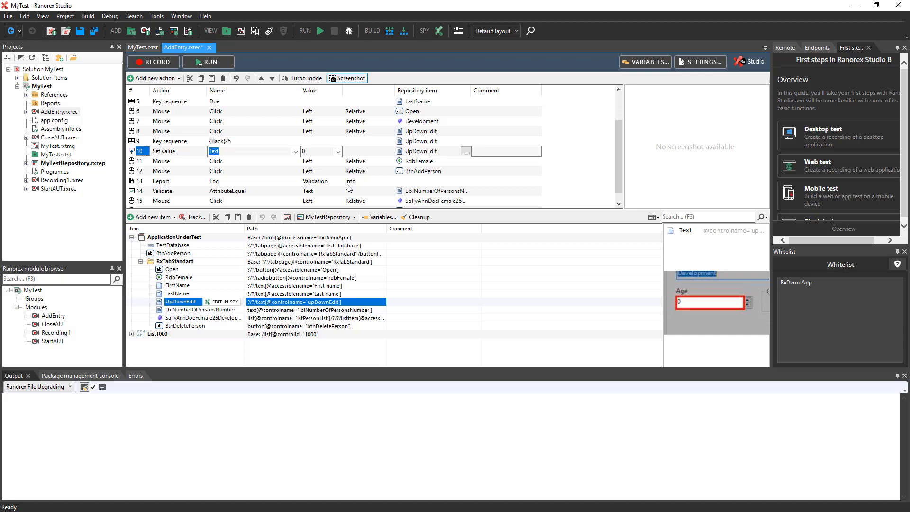
left_click(319, 150)
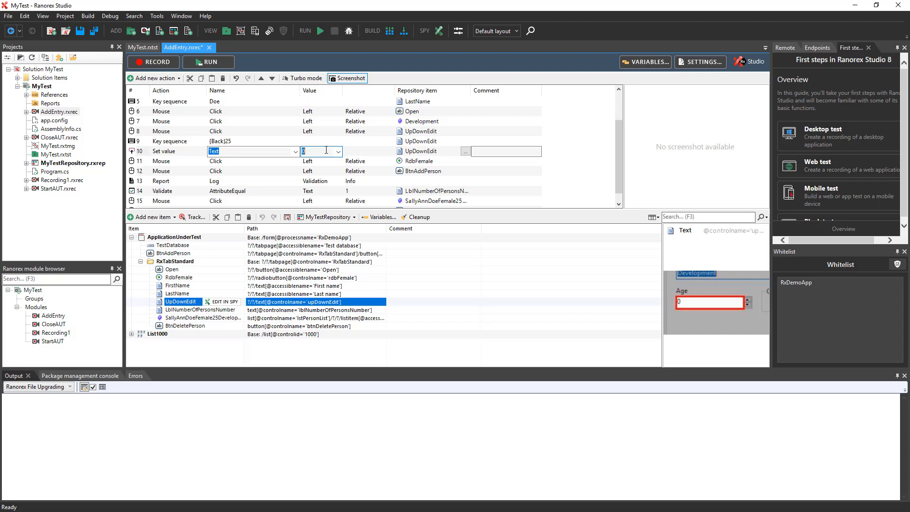
type("25")
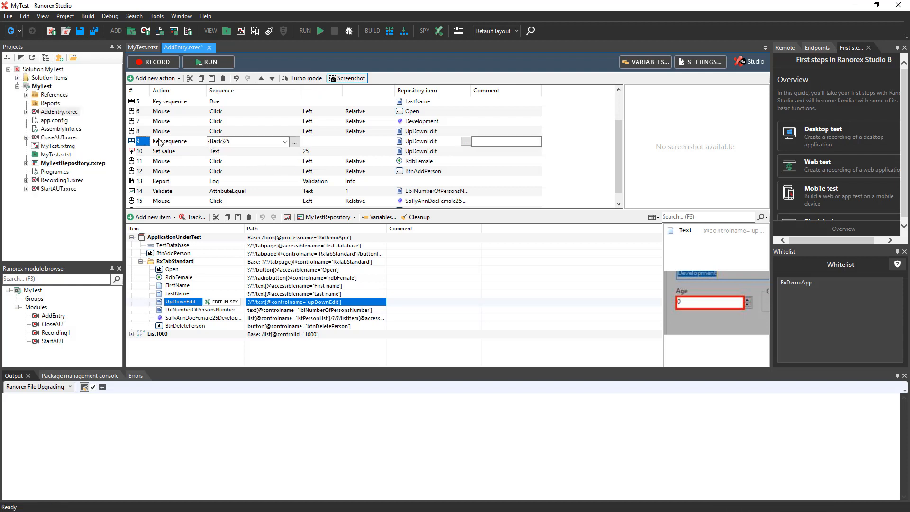
right_click(169, 142)
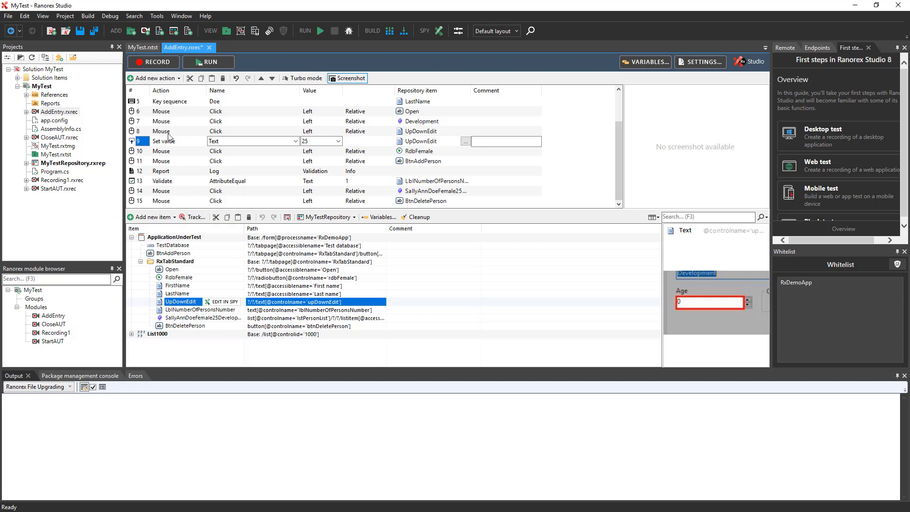
Step: Delete the mouse click on the UpDownEdit age field before the Set value action
left_click(139, 131)
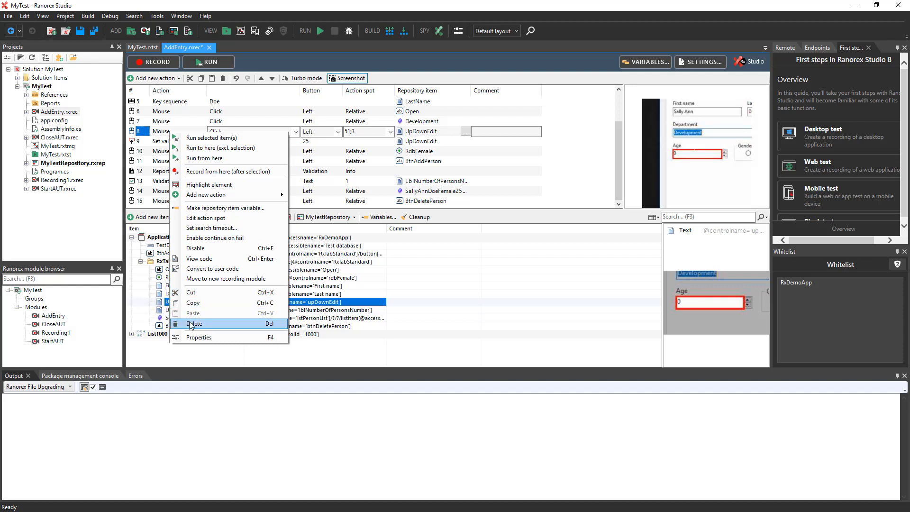
left_click(196, 324)
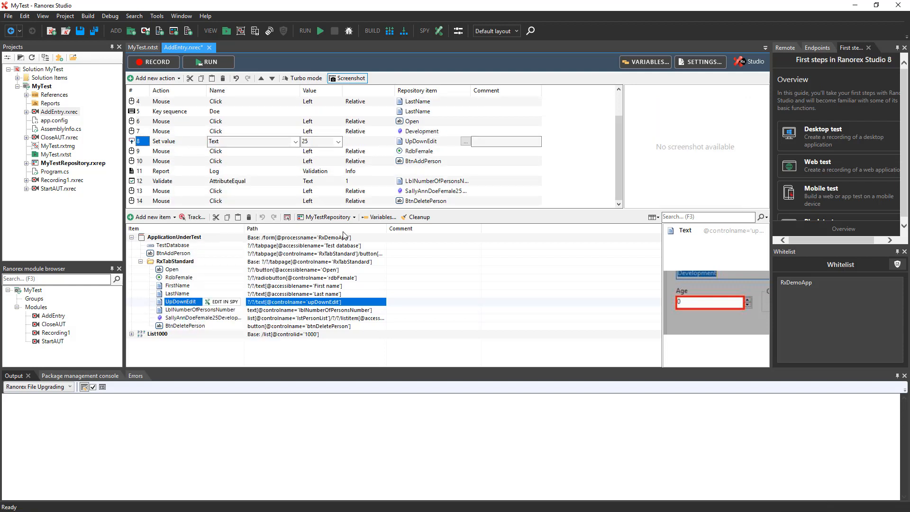
mouse_move(416, 216)
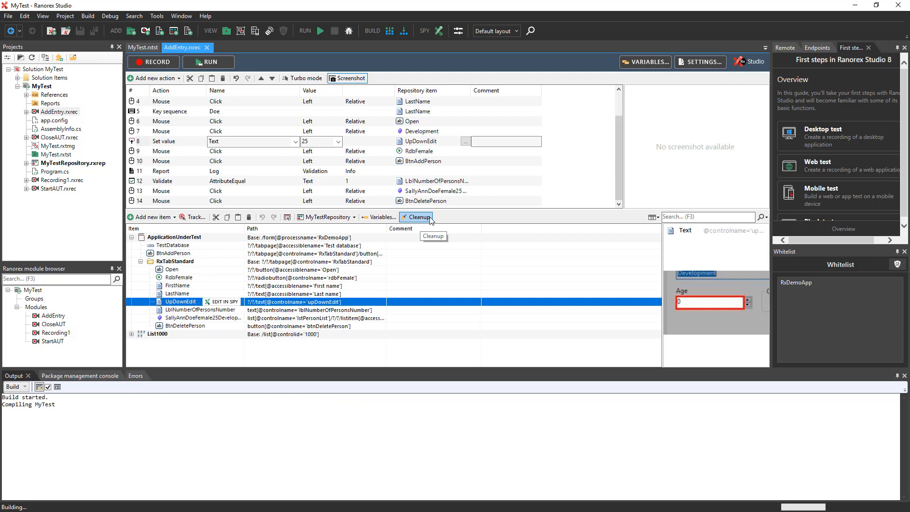
left_click(415, 216)
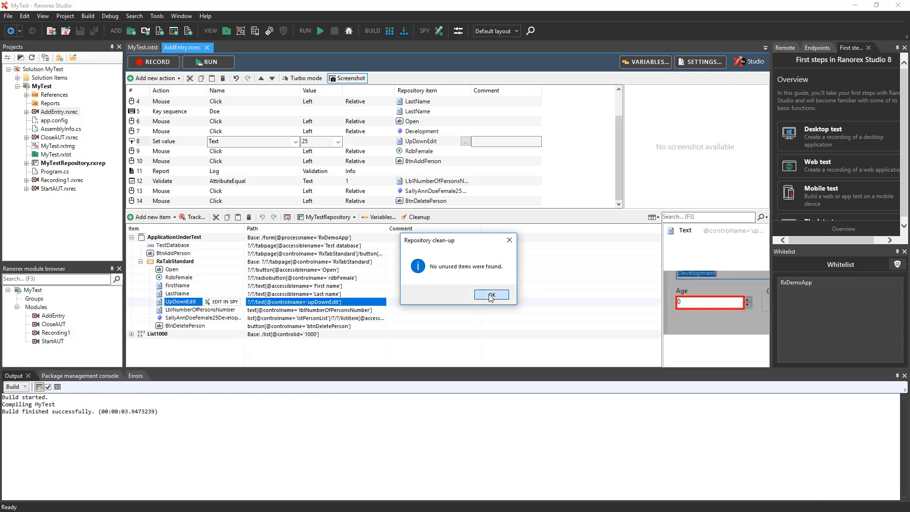
left_click(490, 294)
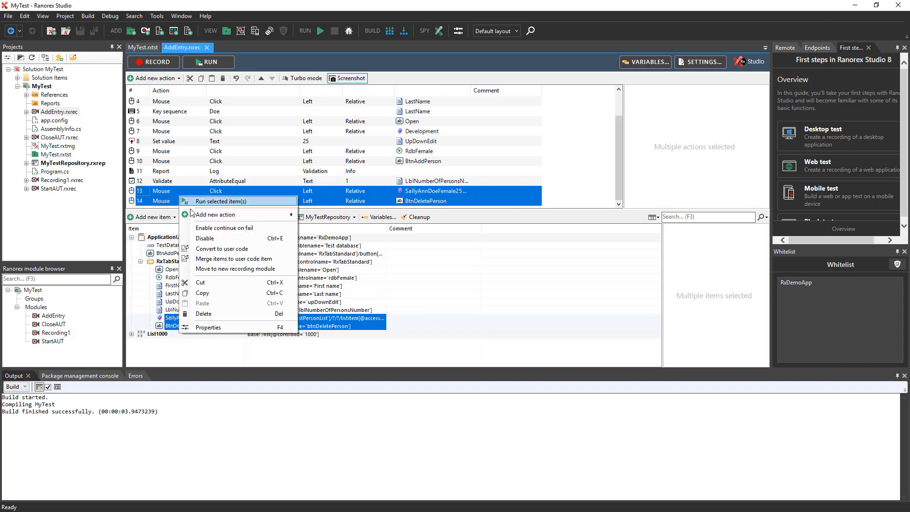
Step: Create a new recording module named DeleteEntry for the cut delete-person clicks
left_click(234, 269)
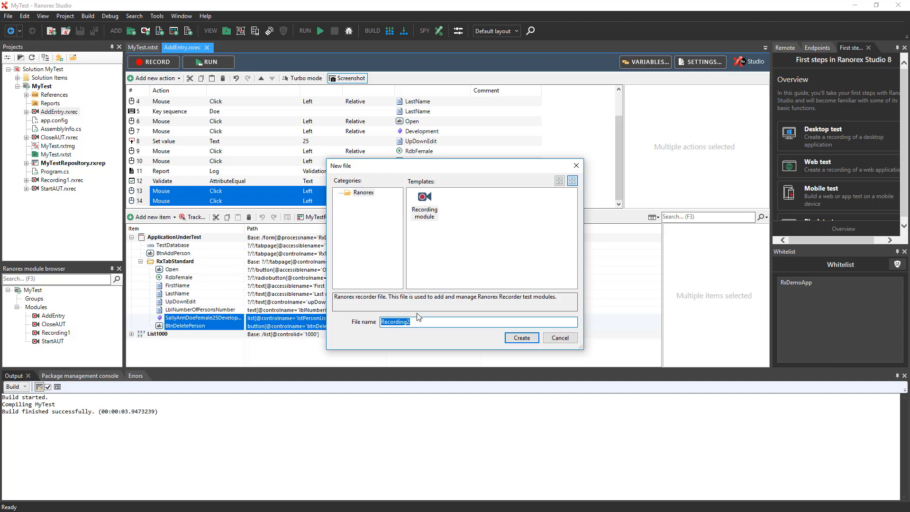
type("Delete")
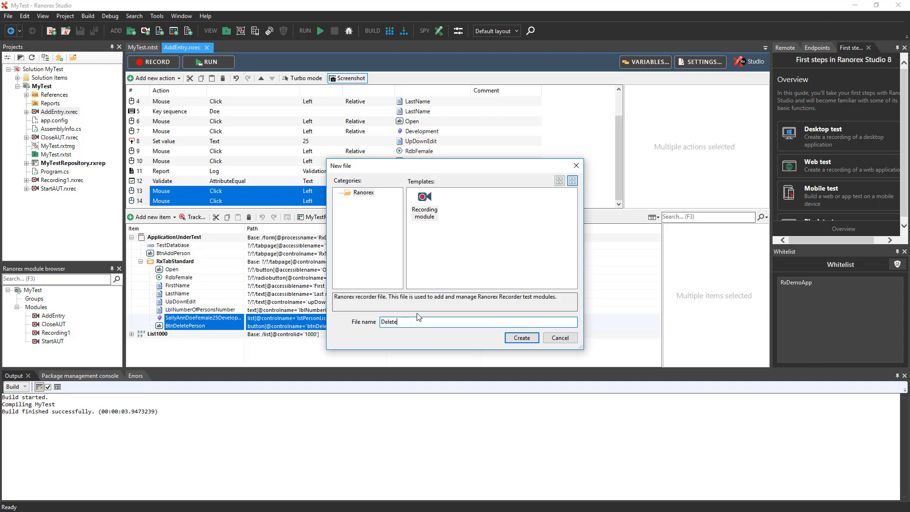
type("Entry")
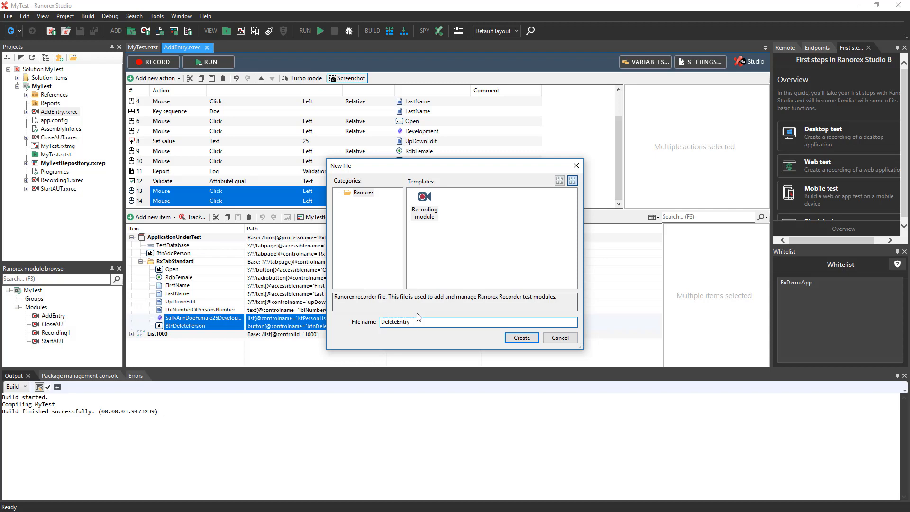
left_click(520, 338)
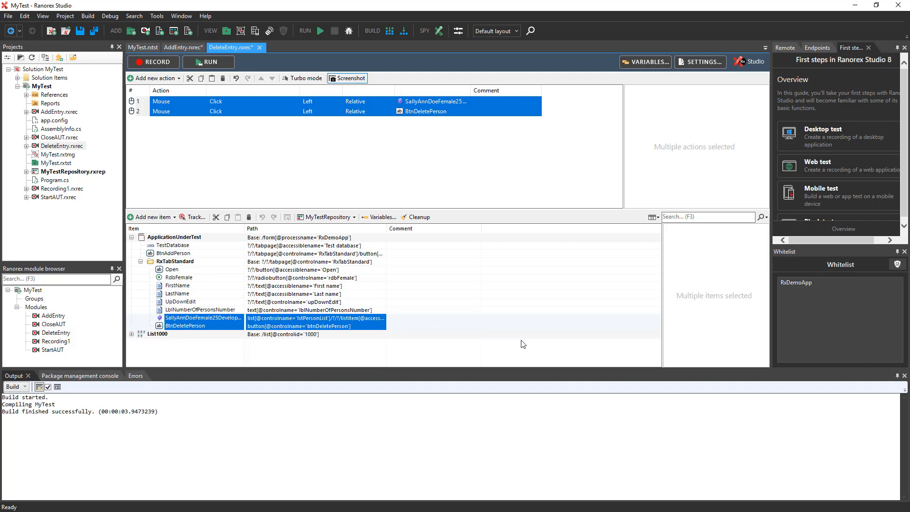
left_click(53, 315)
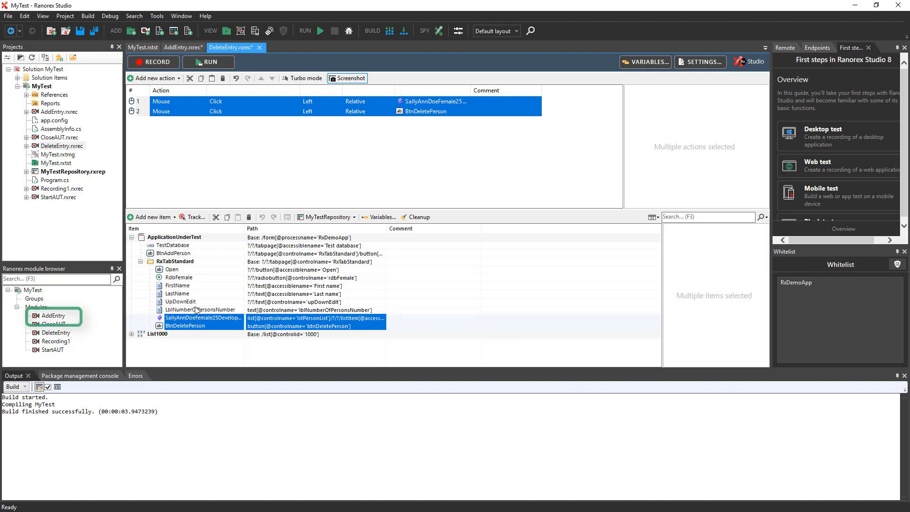
left_click(182, 47)
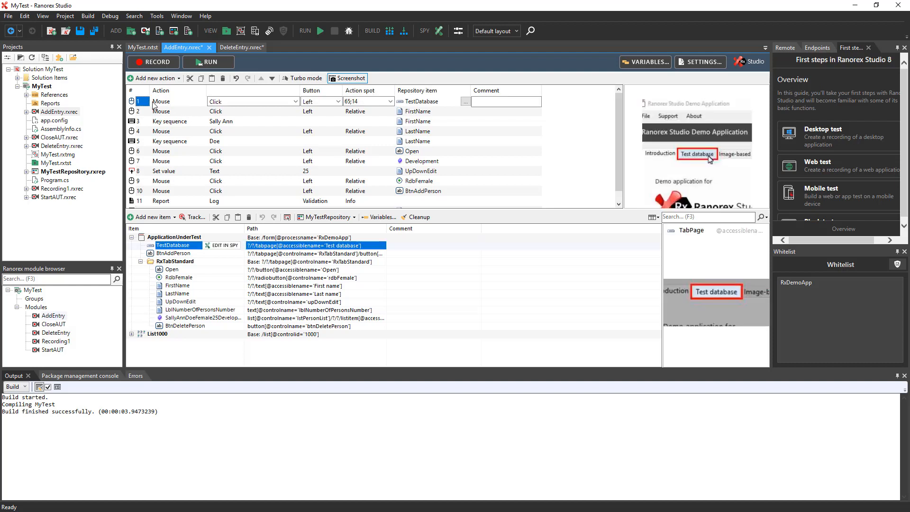
right_click(161, 101)
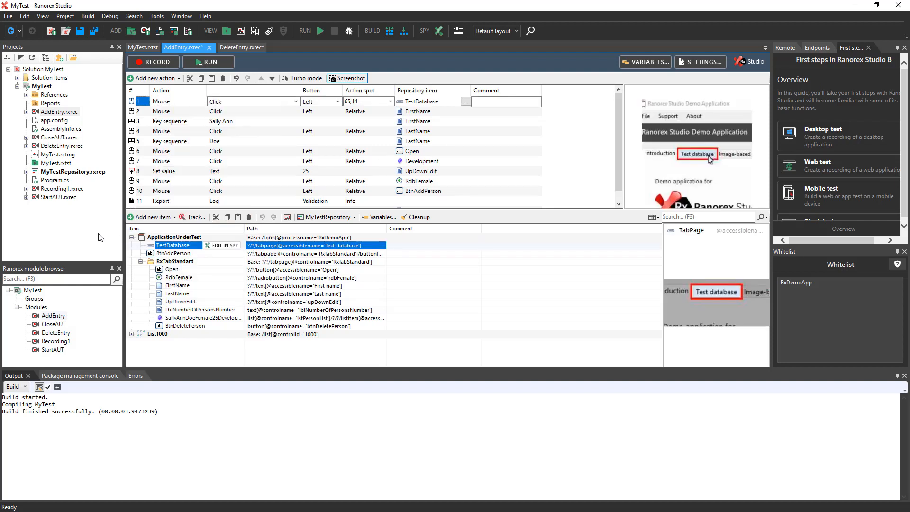
mouse_move(55, 333)
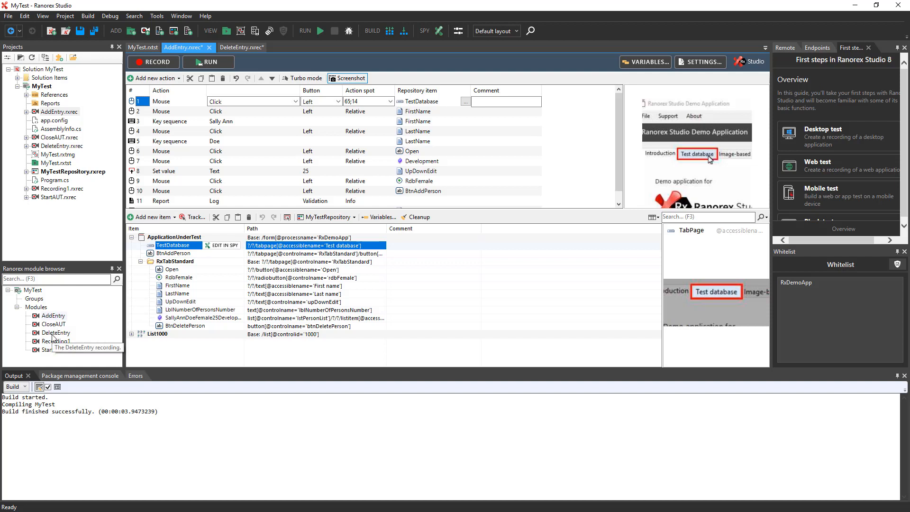
left_click(231, 47)
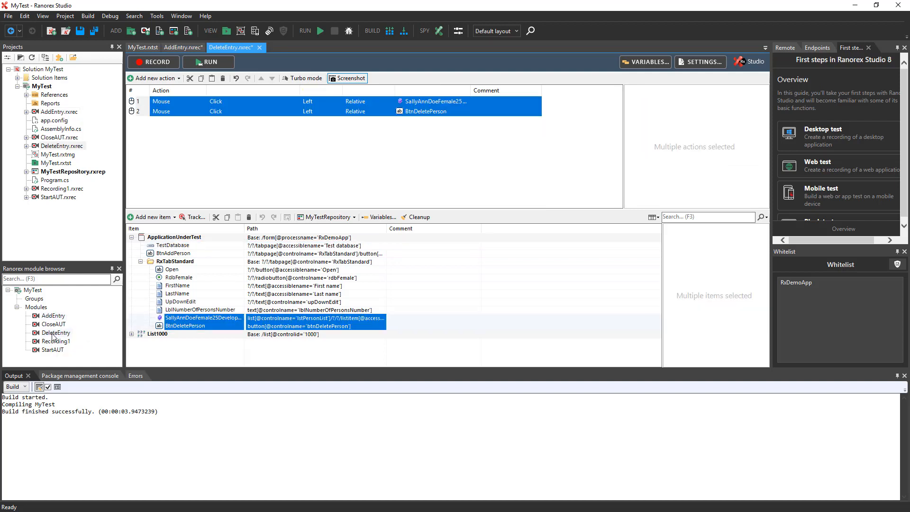
right_click(215, 150)
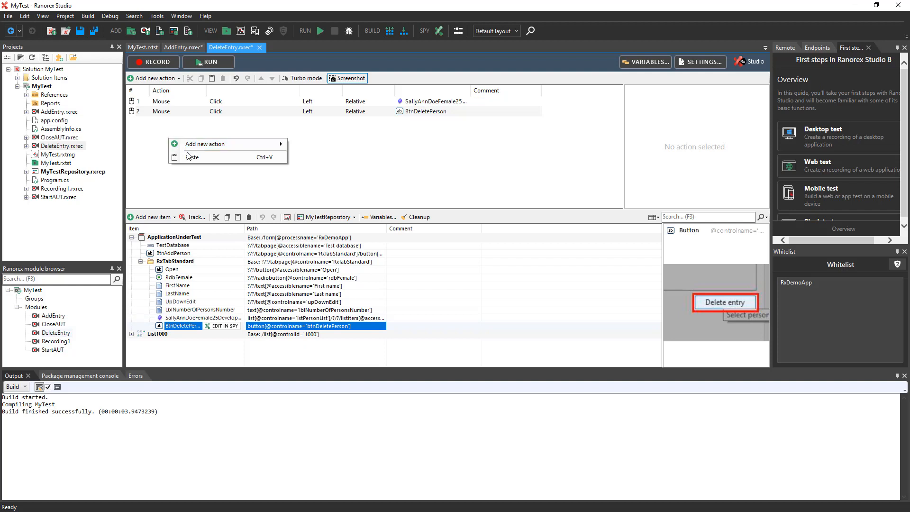
left_click(192, 157)
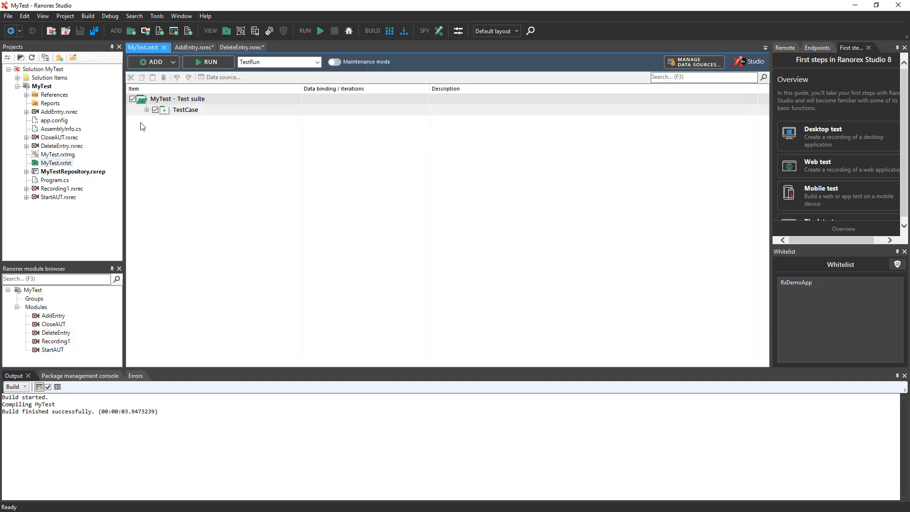
Step: Add AddEntry and DeleteEntry to the MyTest TestCase and remove Recording1 from it
left_click(147, 110)
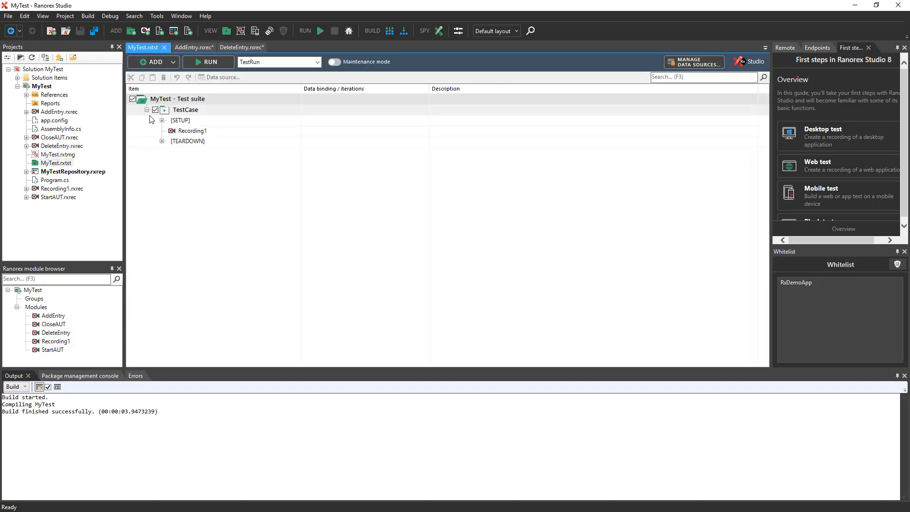
mouse_move(53, 314)
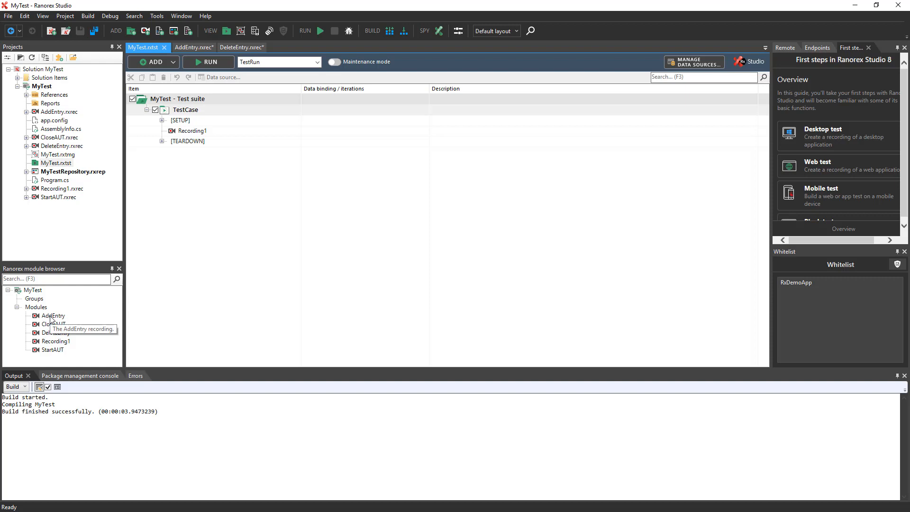
left_click(53, 314)
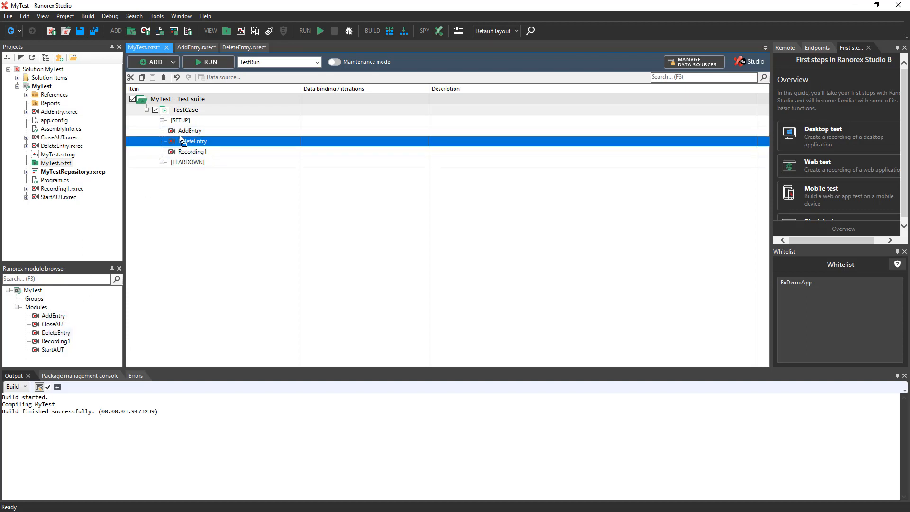
left_click(192, 152)
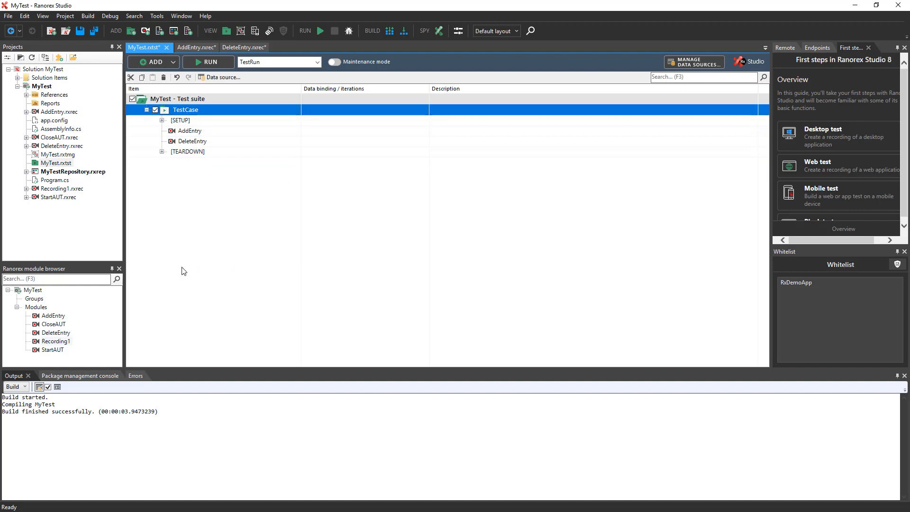
Step: Delete Recording1.rxrec from the MyTest project, leaving AddEntry, CloseAUT, DeleteEntry and StartAUT
double_click(56, 341)
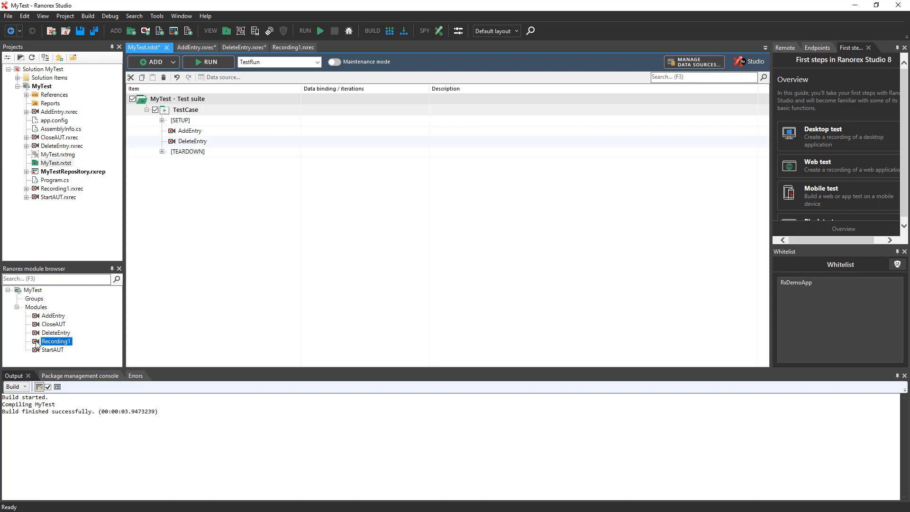
right_click(55, 341)
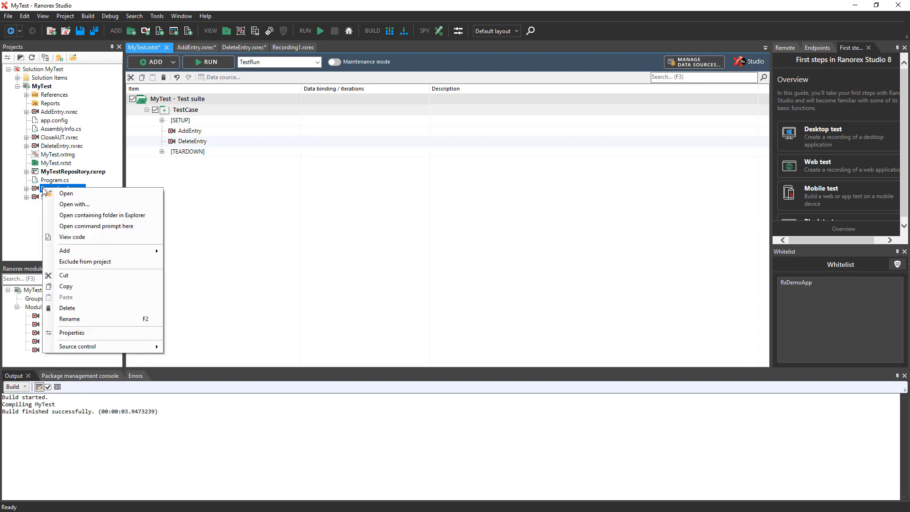
mouse_move(67, 307)
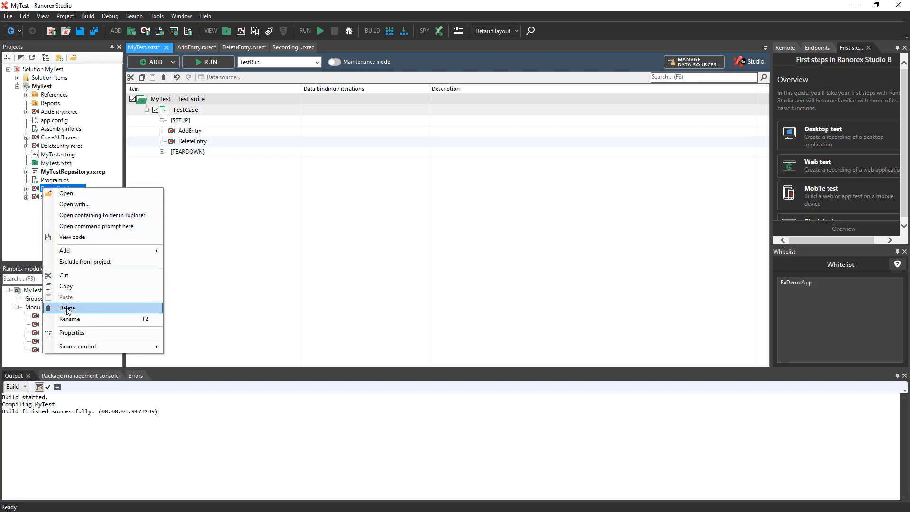
left_click(67, 307)
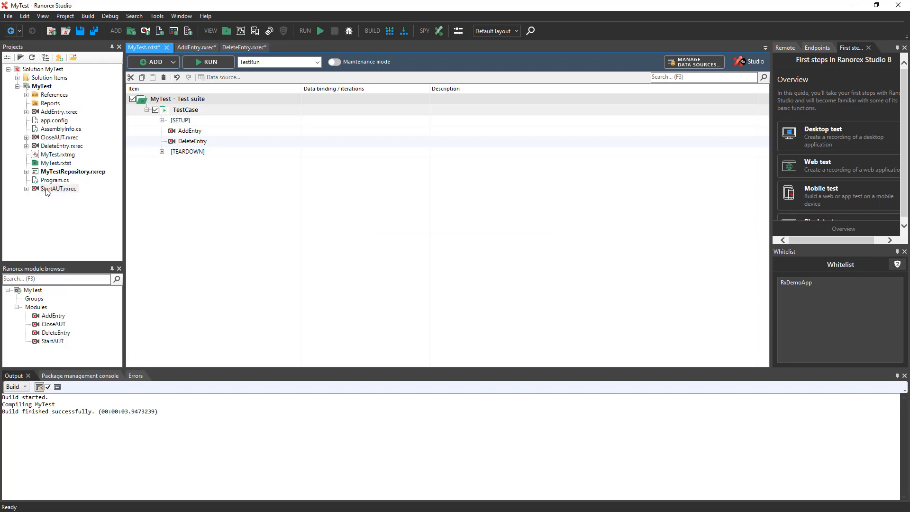
right_click(59, 187)
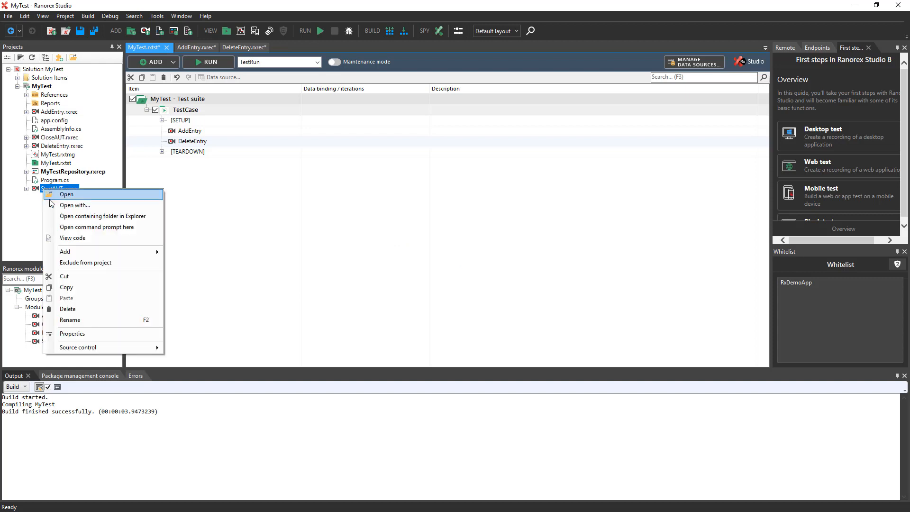
mouse_move(80, 298)
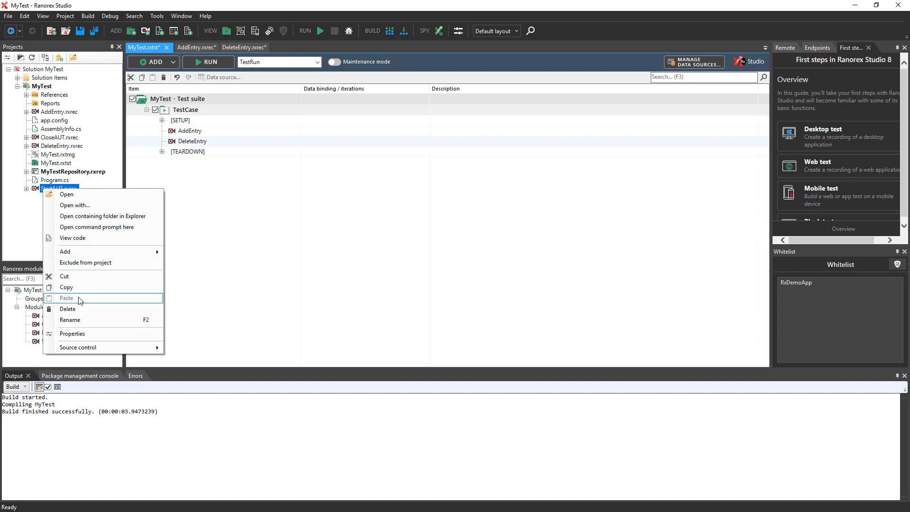